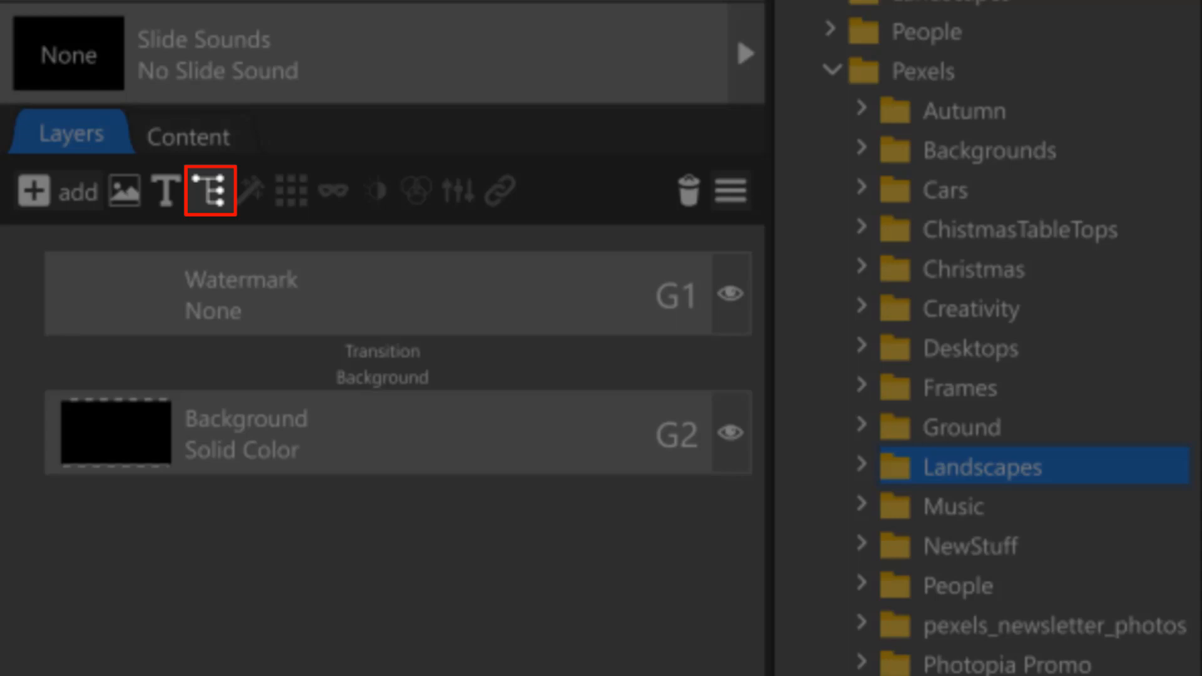
{"action": "mouse_move", "coordinate": [205, 188]}
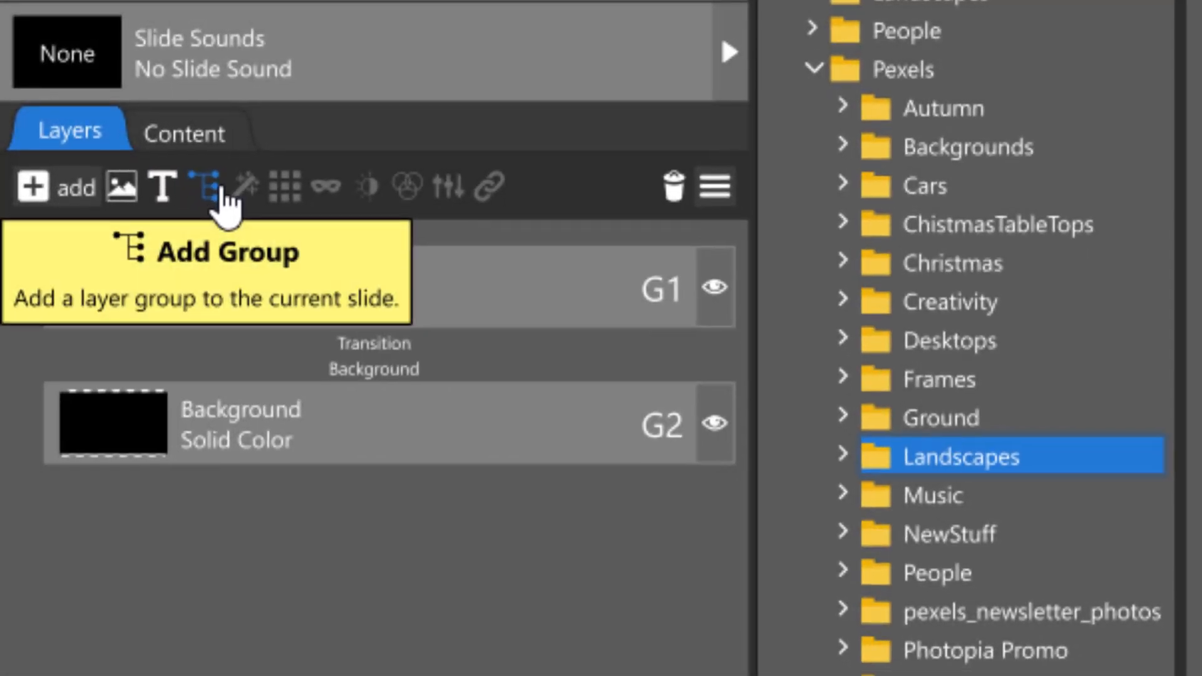
Add an empty group layer on slide 1, then move to slide 2's image layers
{"action": "left_click", "coordinate": [203, 187]}
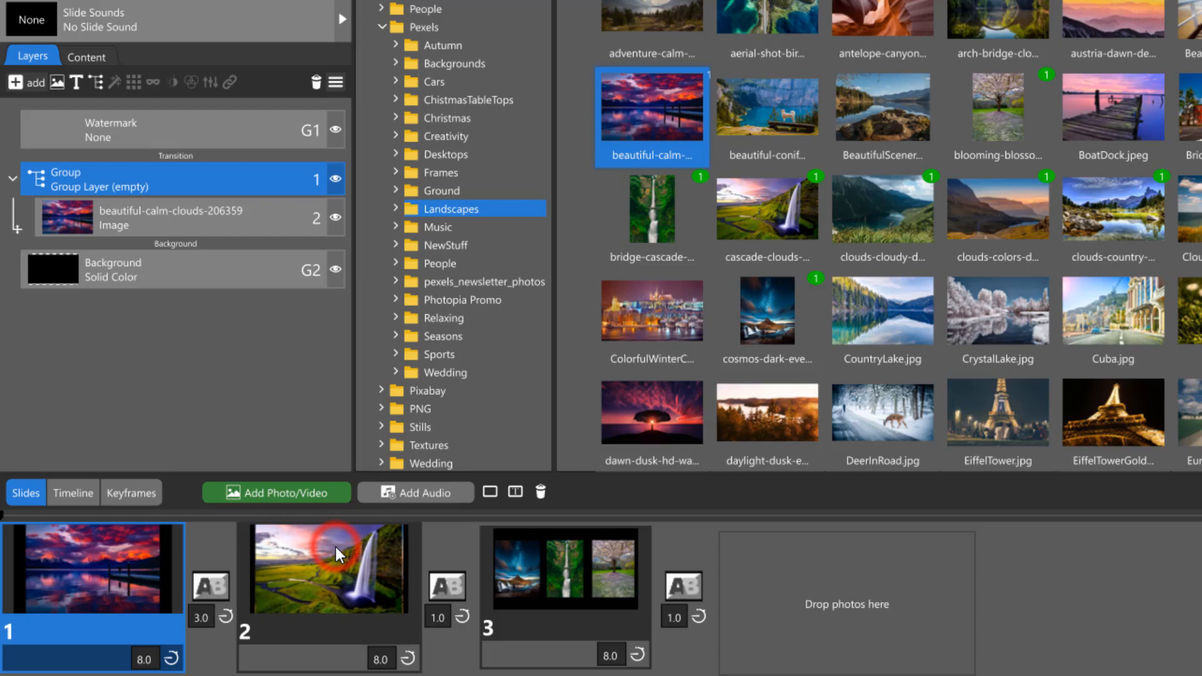
{"action": "left_click", "coordinate": [327, 568]}
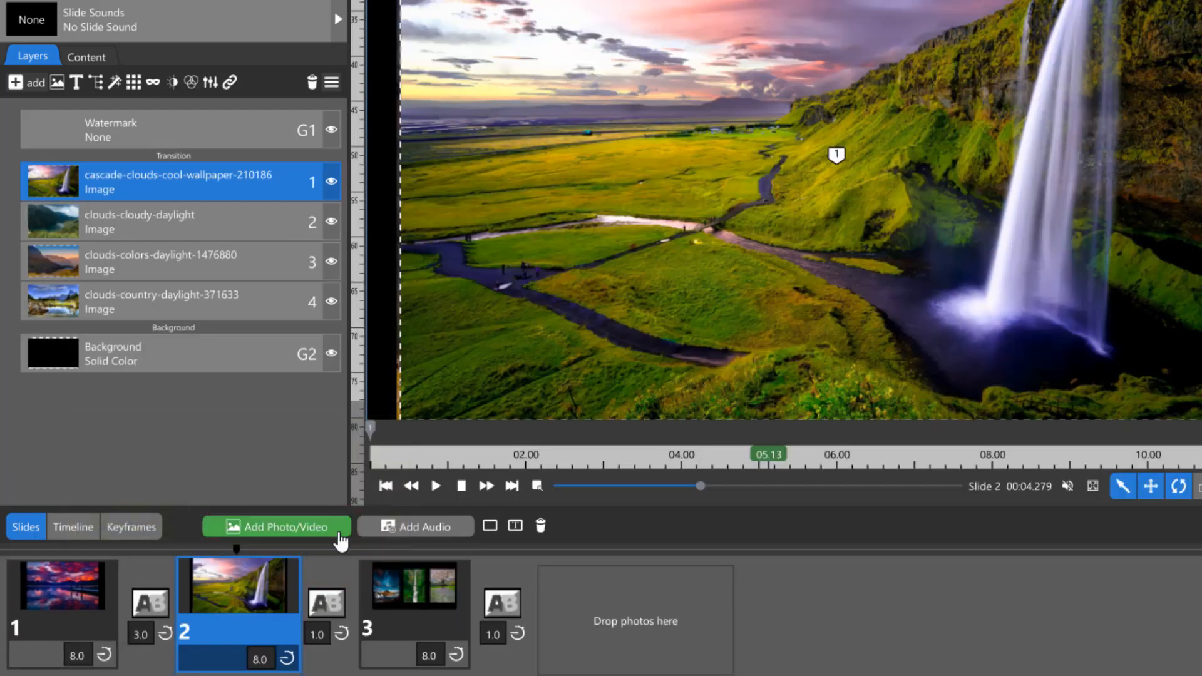
Shift-select all four image layers and gather them into one group layer
{"action": "key", "text": "shift"}
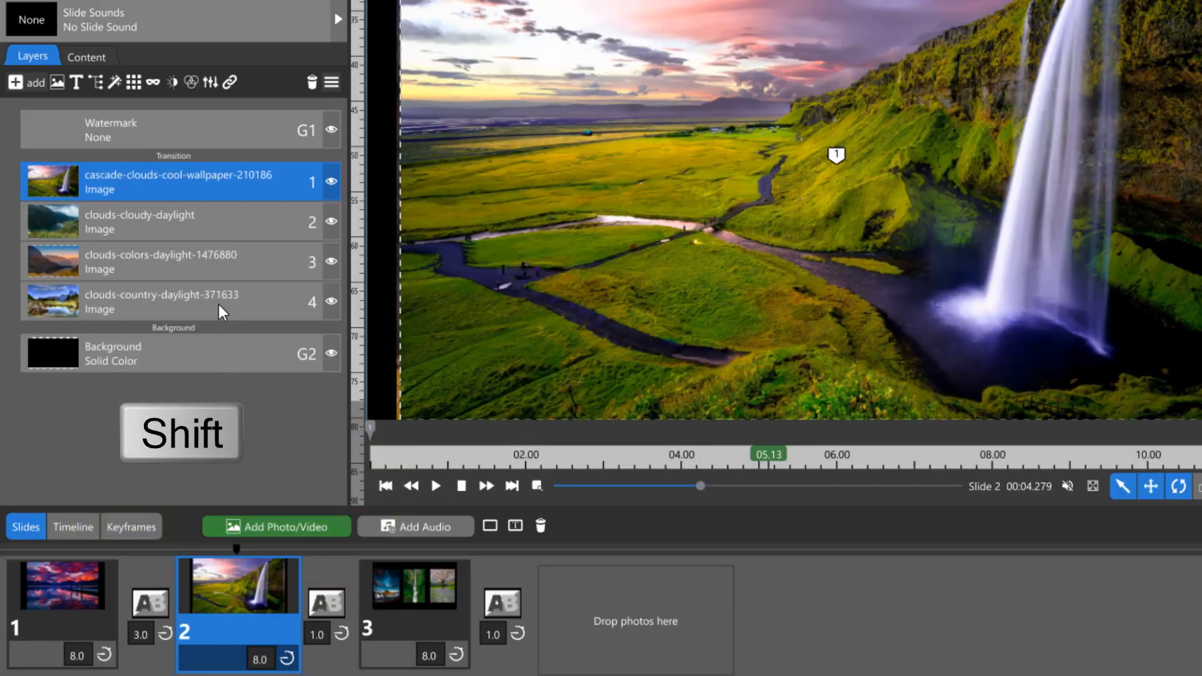
{"action": "left_click", "coordinate": [192, 302]}
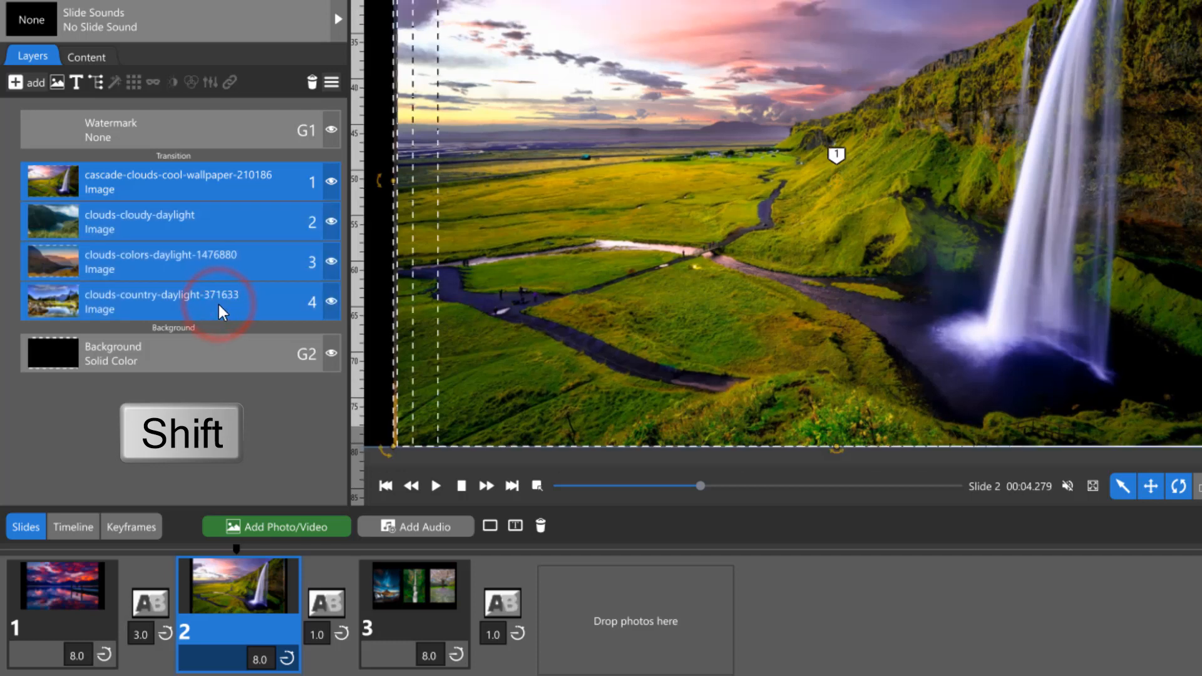
{"action": "mouse_move", "coordinate": [98, 83]}
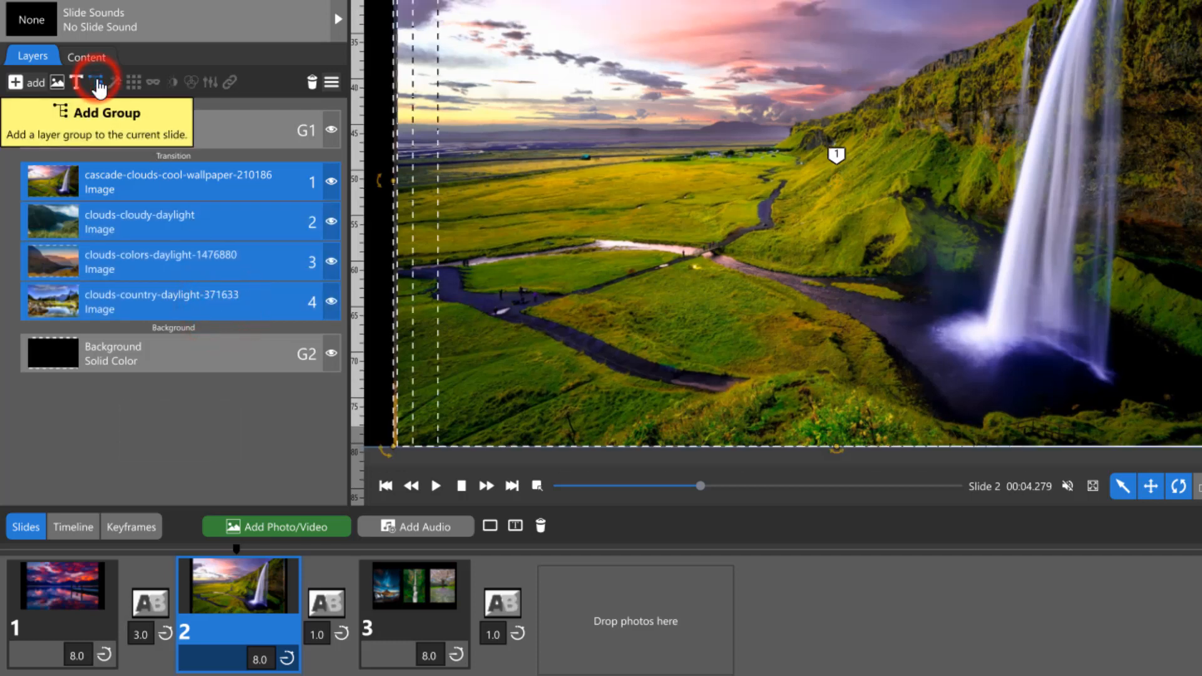
{"action": "left_click", "coordinate": [96, 82]}
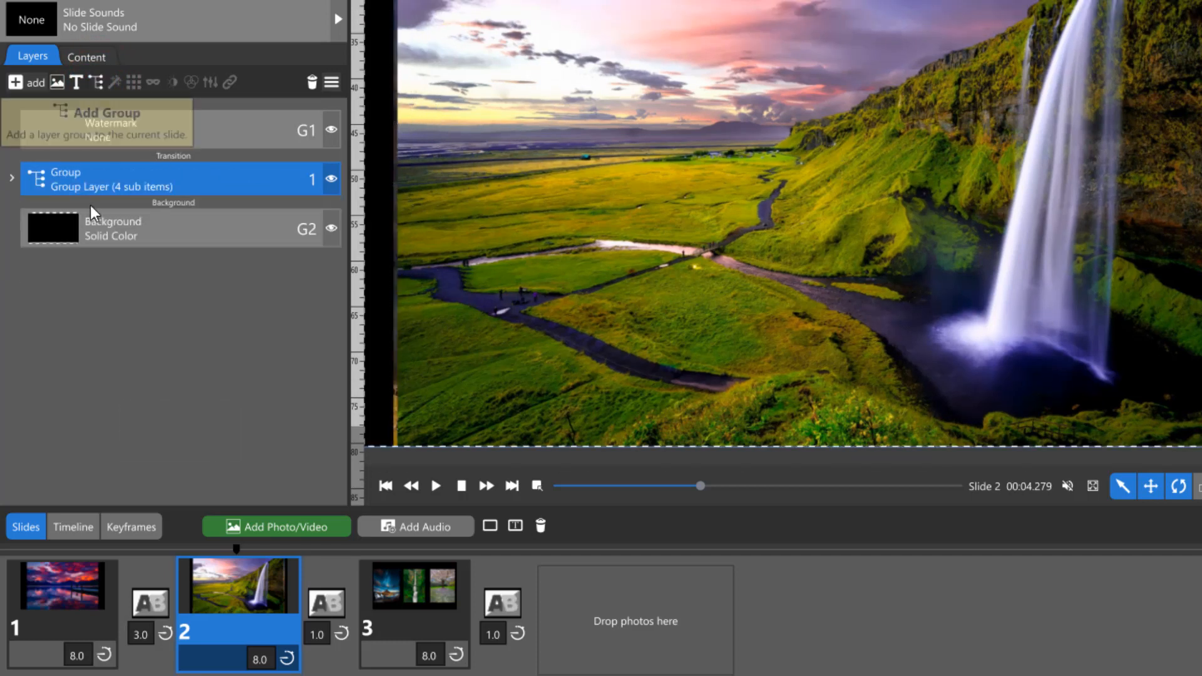
Expand the group so its nested cloud images are visible
{"action": "left_click", "coordinate": [11, 176]}
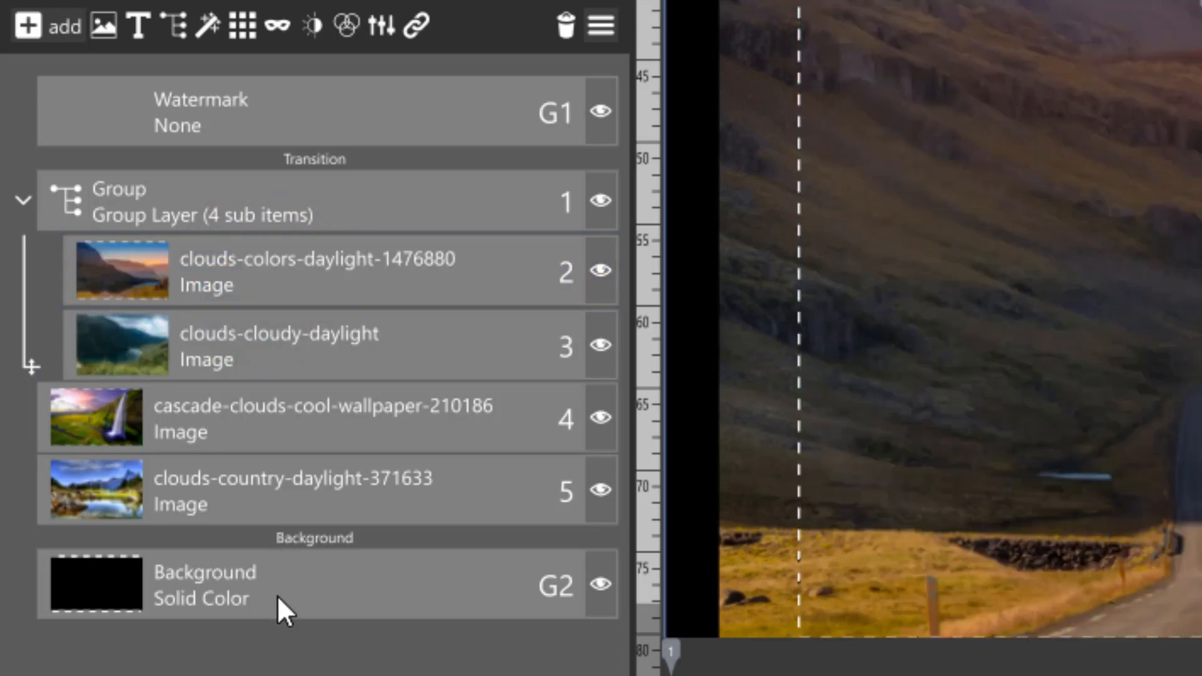
{"action": "mouse_move", "coordinate": [115, 256]}
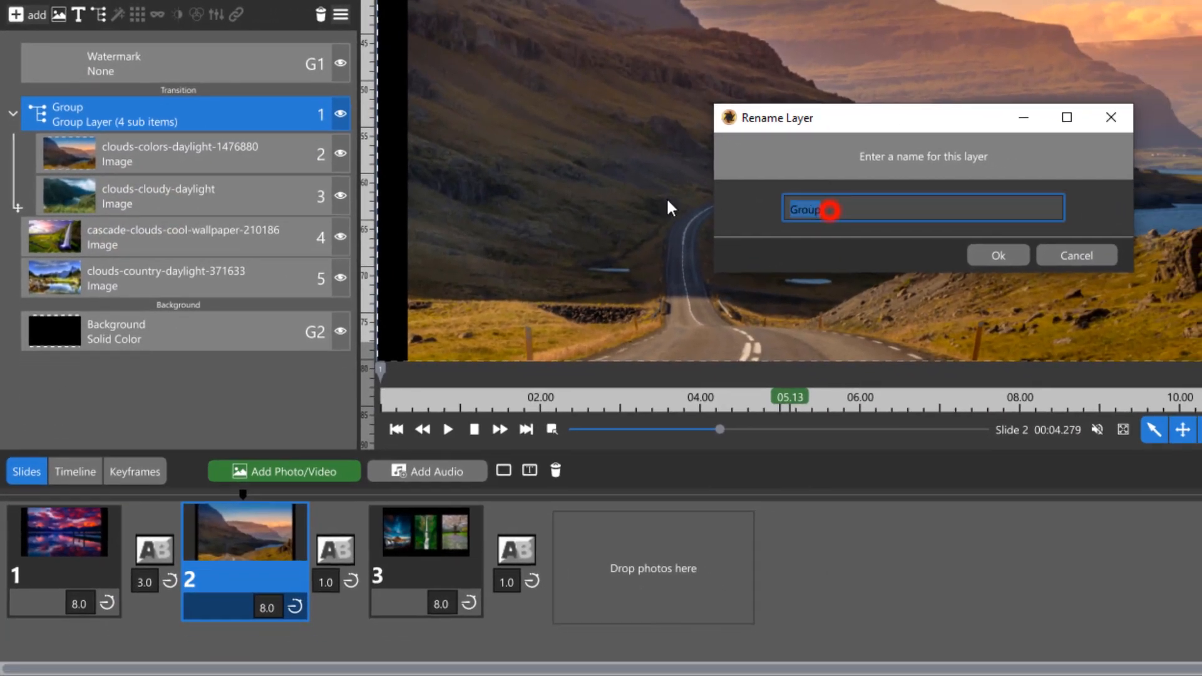
Rename the group layer to 'Landscape'
{"action": "type", "text": "Landscape"}
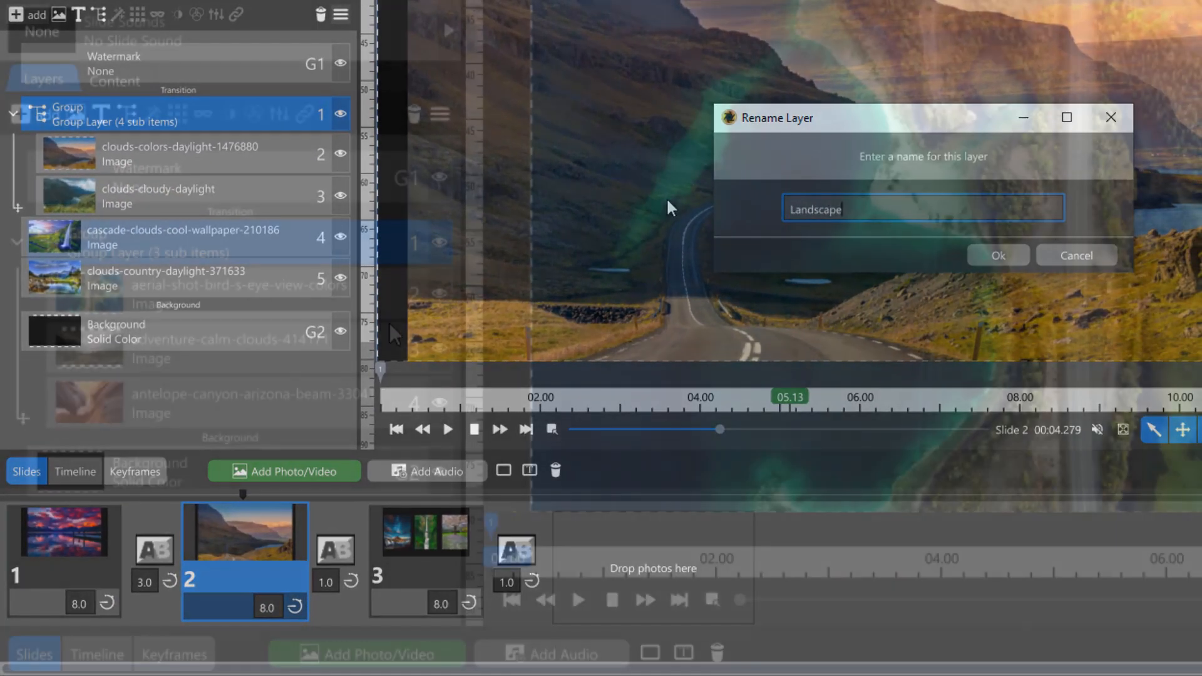
{"action": "left_click", "coordinate": [997, 256]}
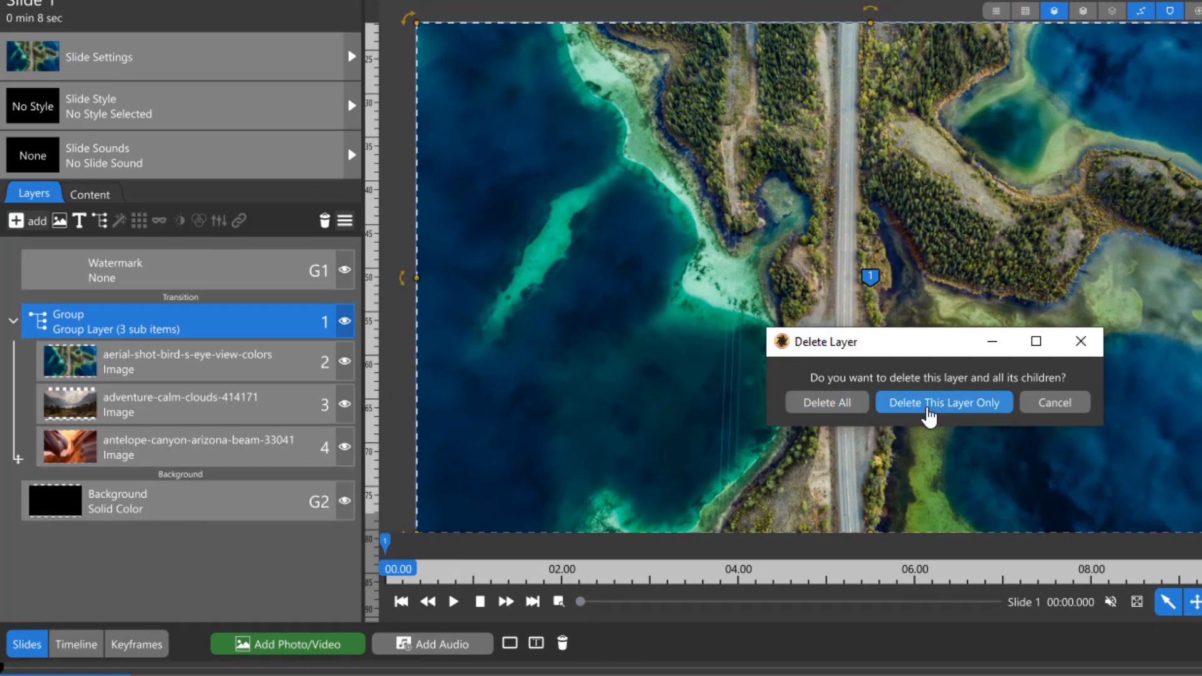
Delete the group layer only, keeping its three images as individual layers
{"action": "left_click", "coordinate": [944, 401]}
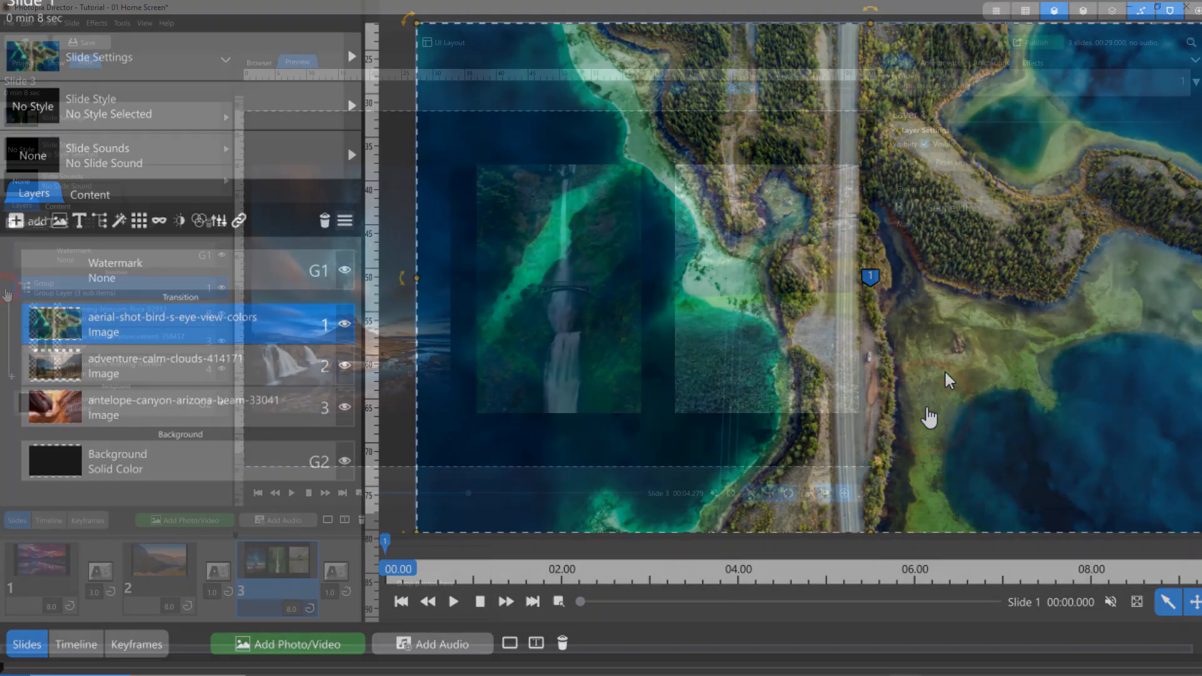
{"action": "left_click", "coordinate": [125, 340]}
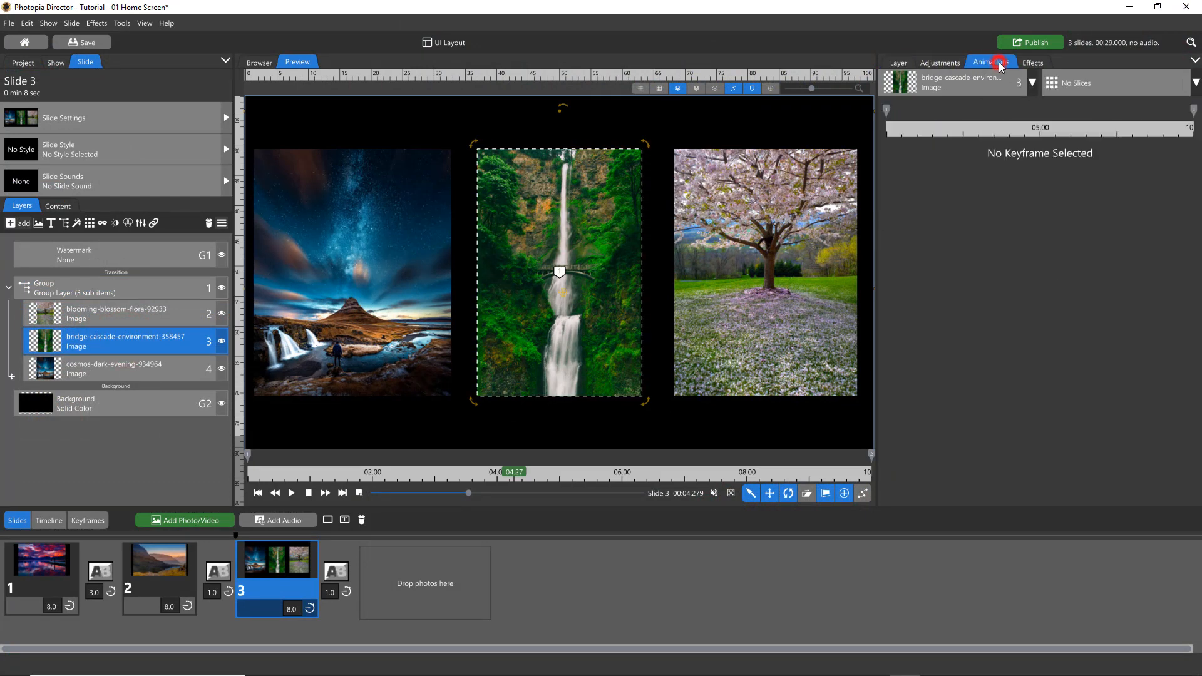
Enable zoom and rotation on the waterfall image, ending at zoom 80 and rotation 10
{"action": "left_click", "coordinate": [991, 62]}
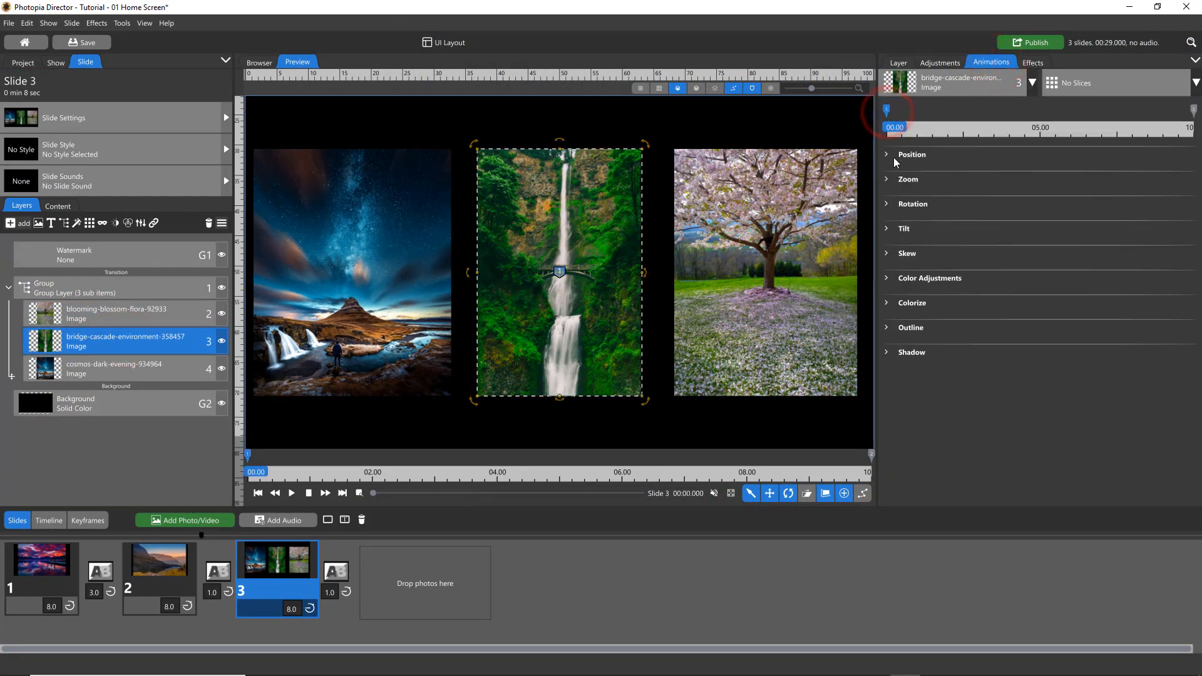
{"action": "left_click", "coordinate": [909, 179]}
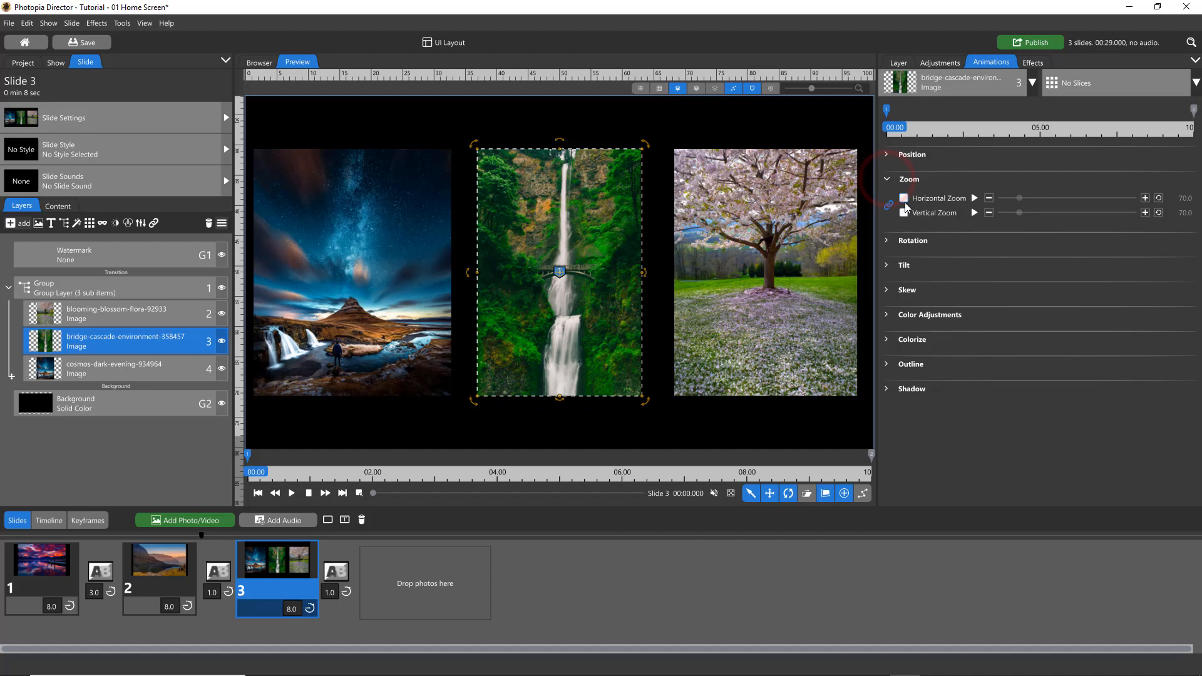
{"action": "left_click", "coordinate": [902, 198]}
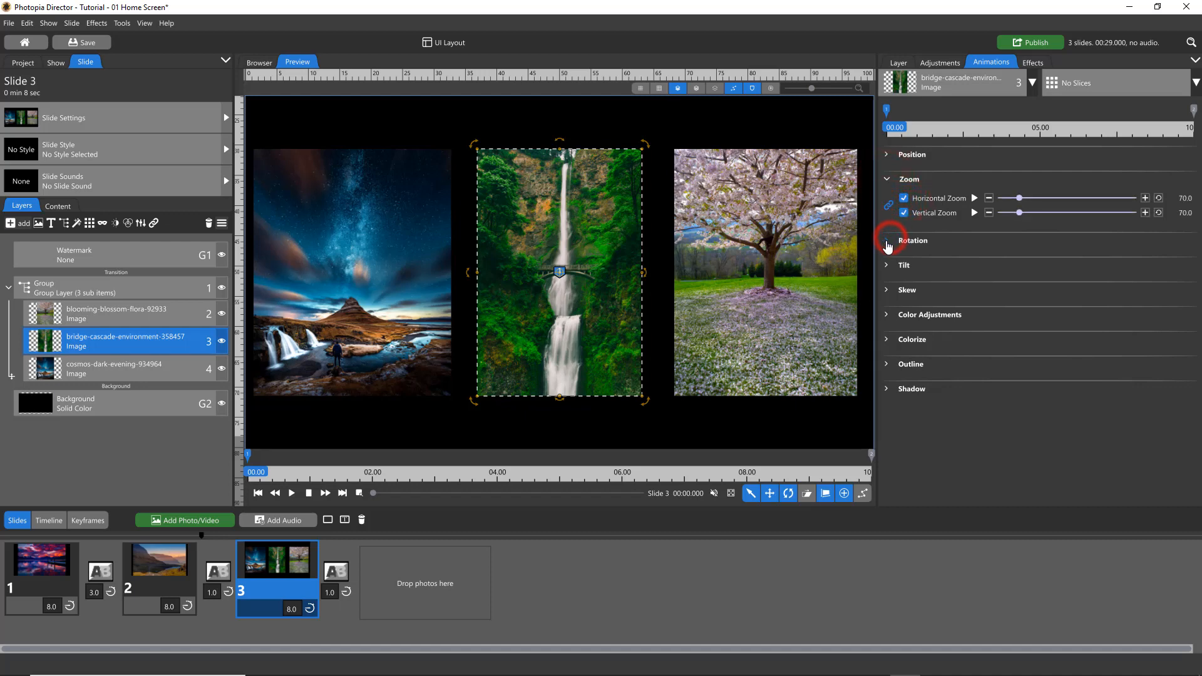
{"action": "left_click", "coordinate": [886, 240]}
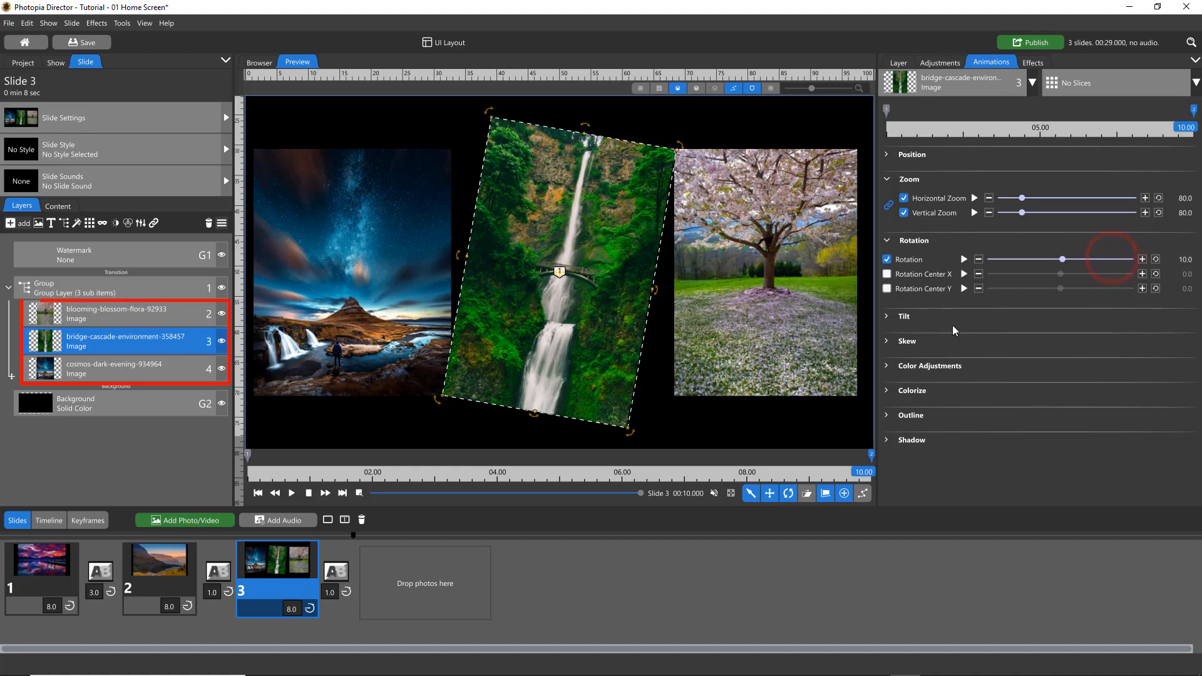
{"action": "left_click", "coordinate": [115, 369]}
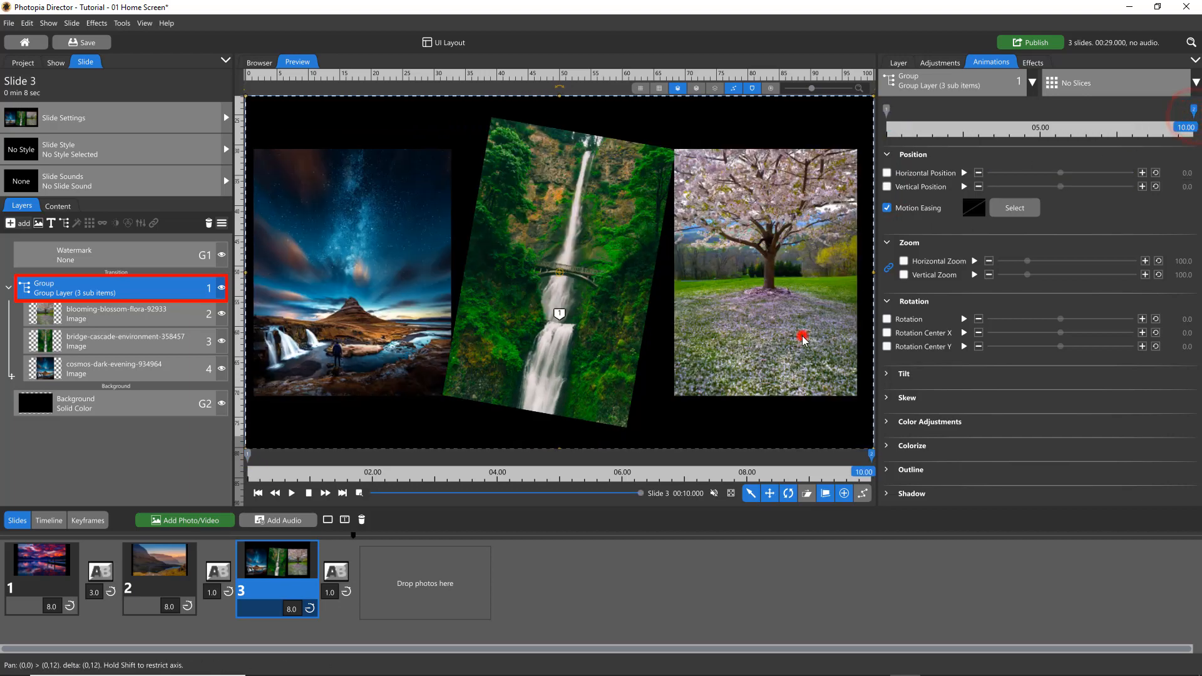
Select the group's ending keyframe and show slide 3's content list of three images
{"action": "left_click", "coordinate": [291, 493]}
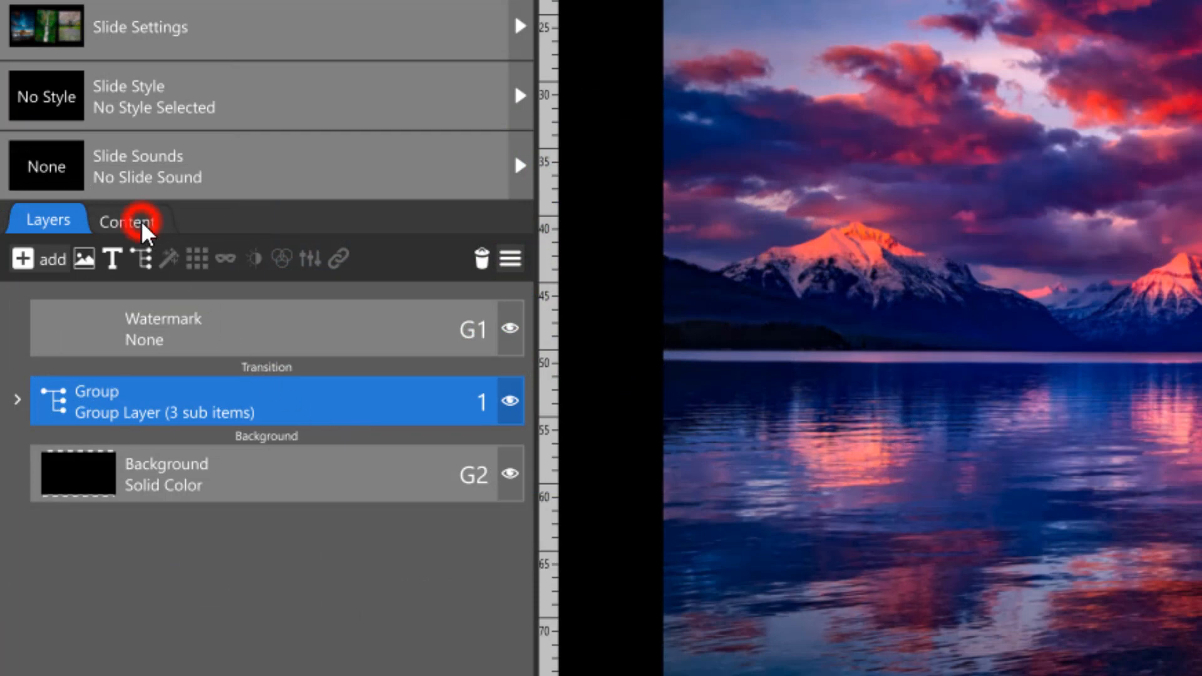
{"action": "left_click", "coordinate": [128, 220]}
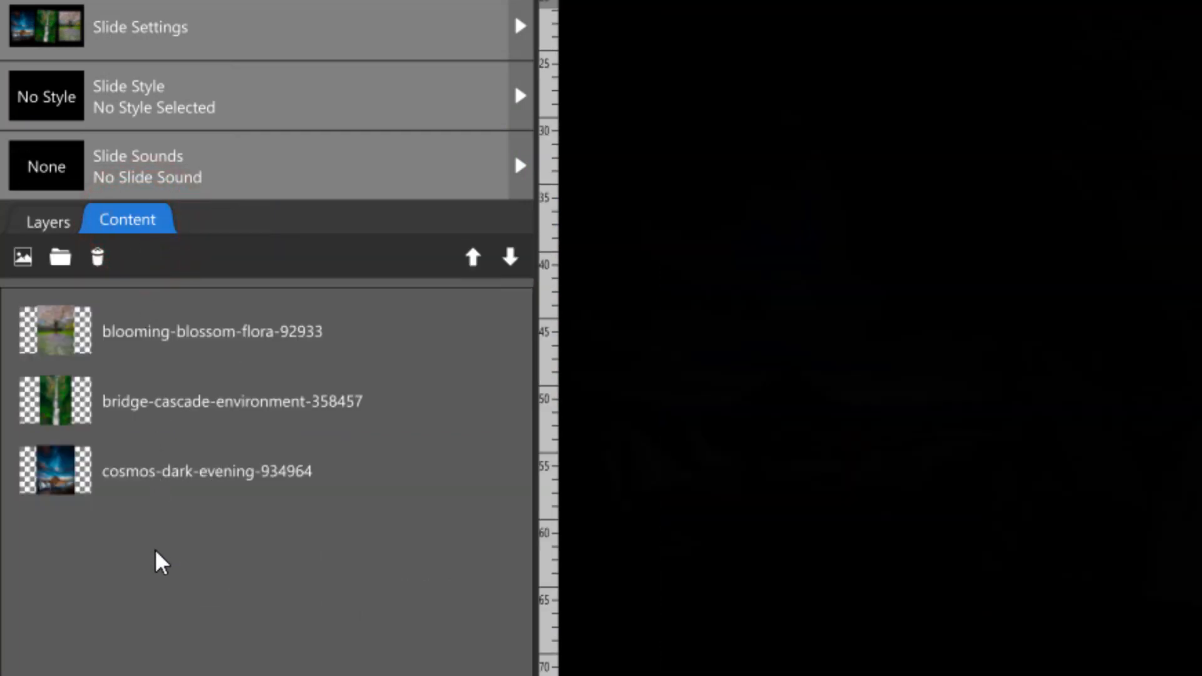